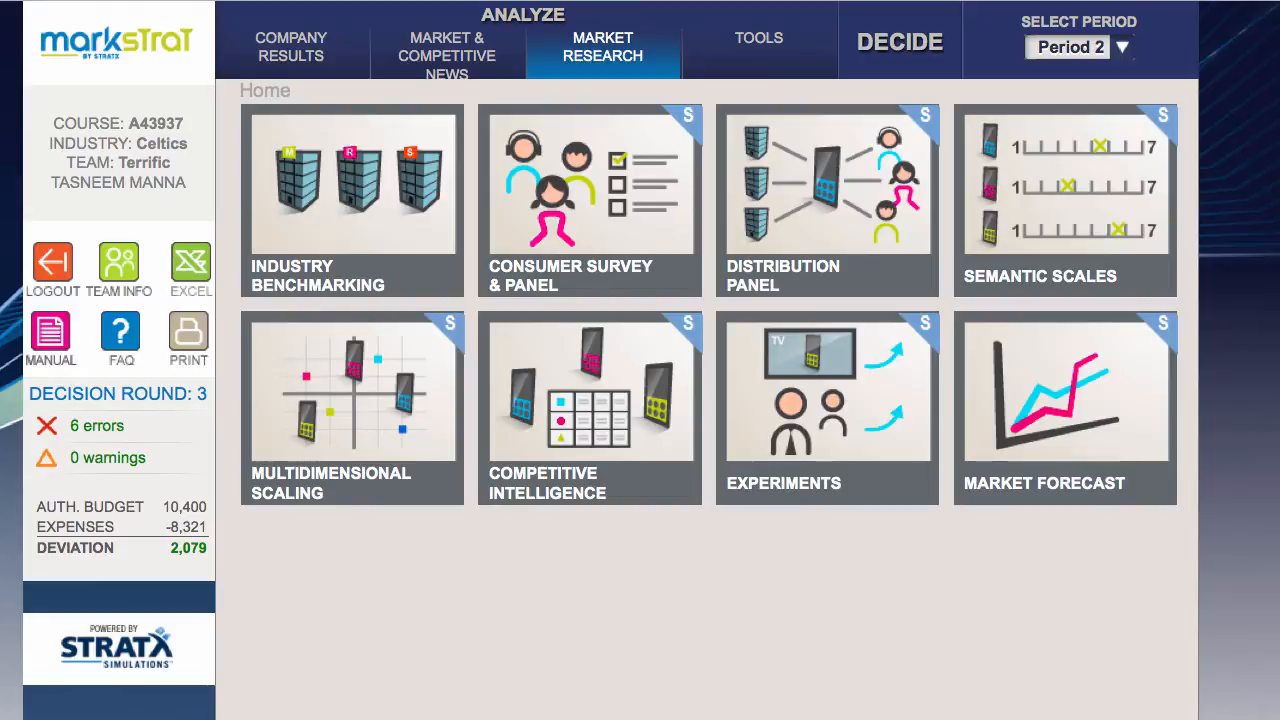
mouse_move(1116, 710)
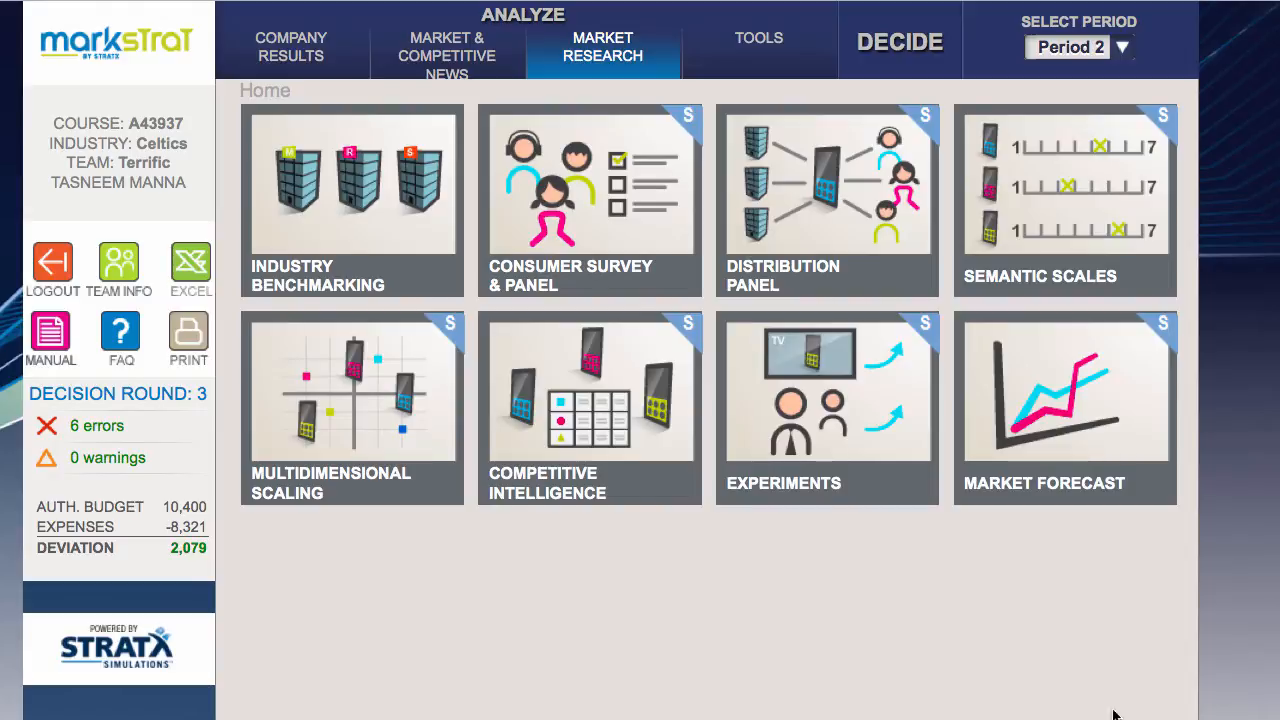
mouse_move(1124, 234)
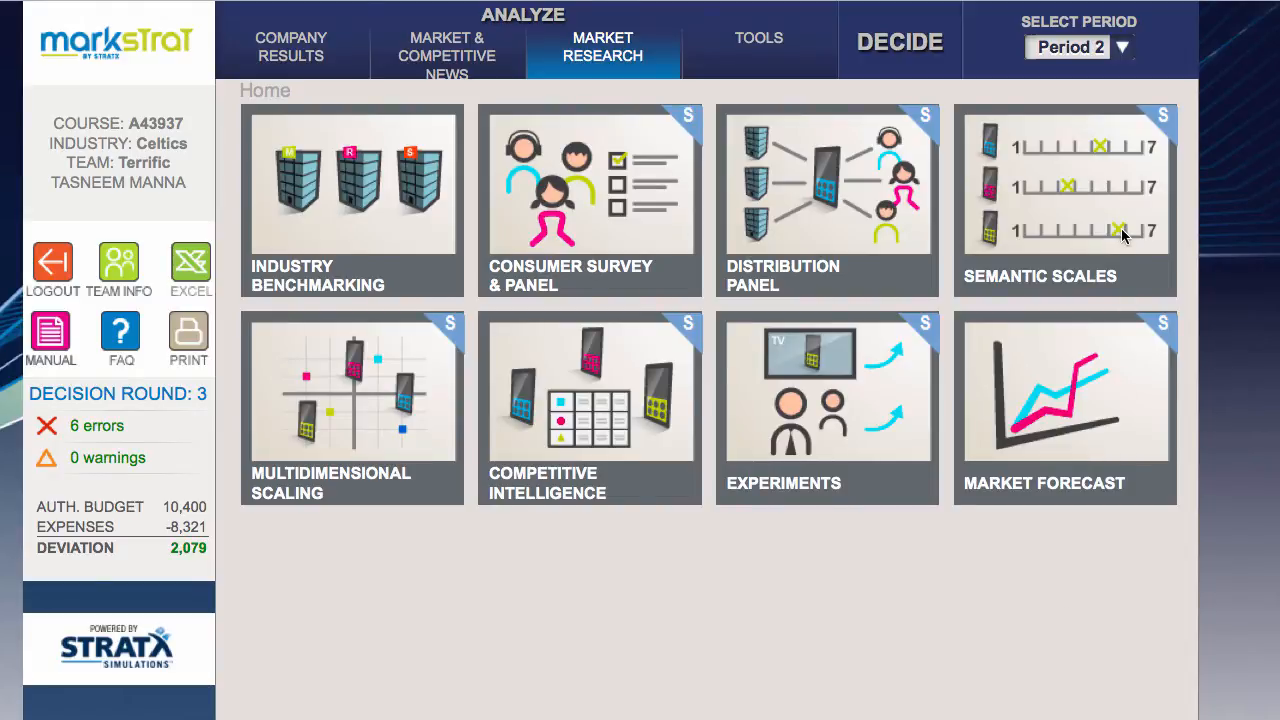
Step: Review the semantic scales study results, then close it
click(1064, 200)
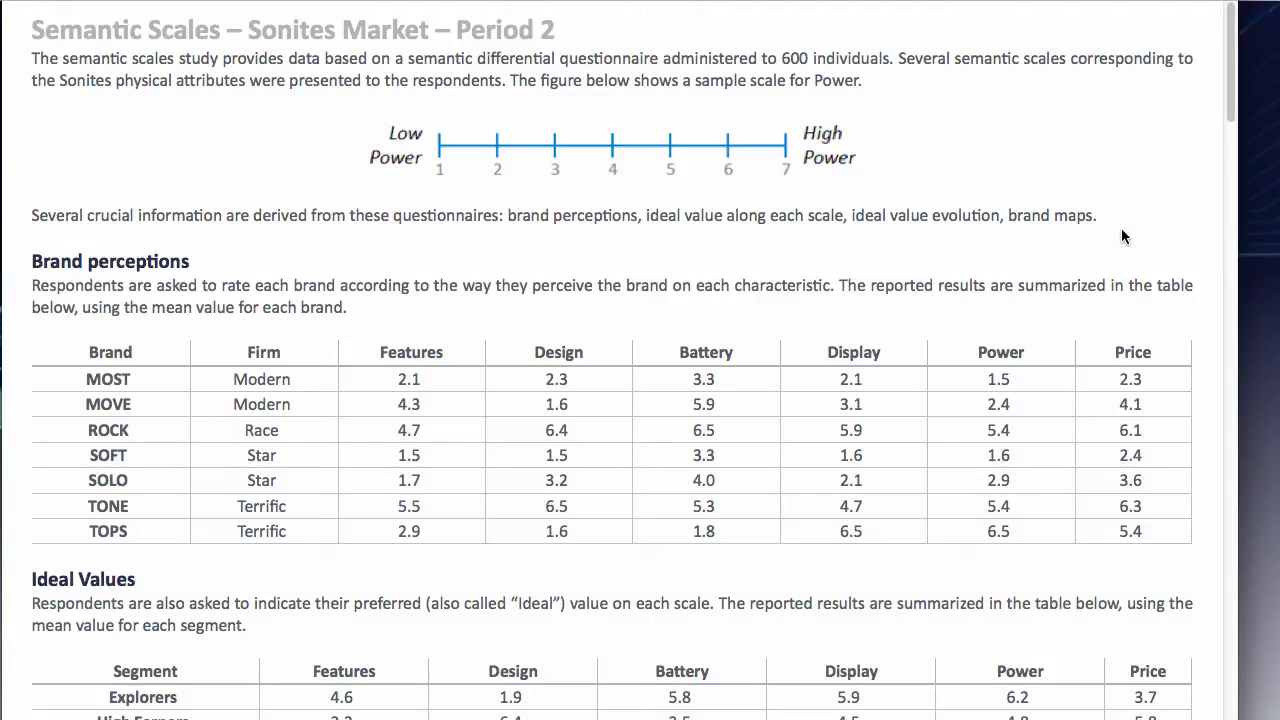
scroll(down, 3)
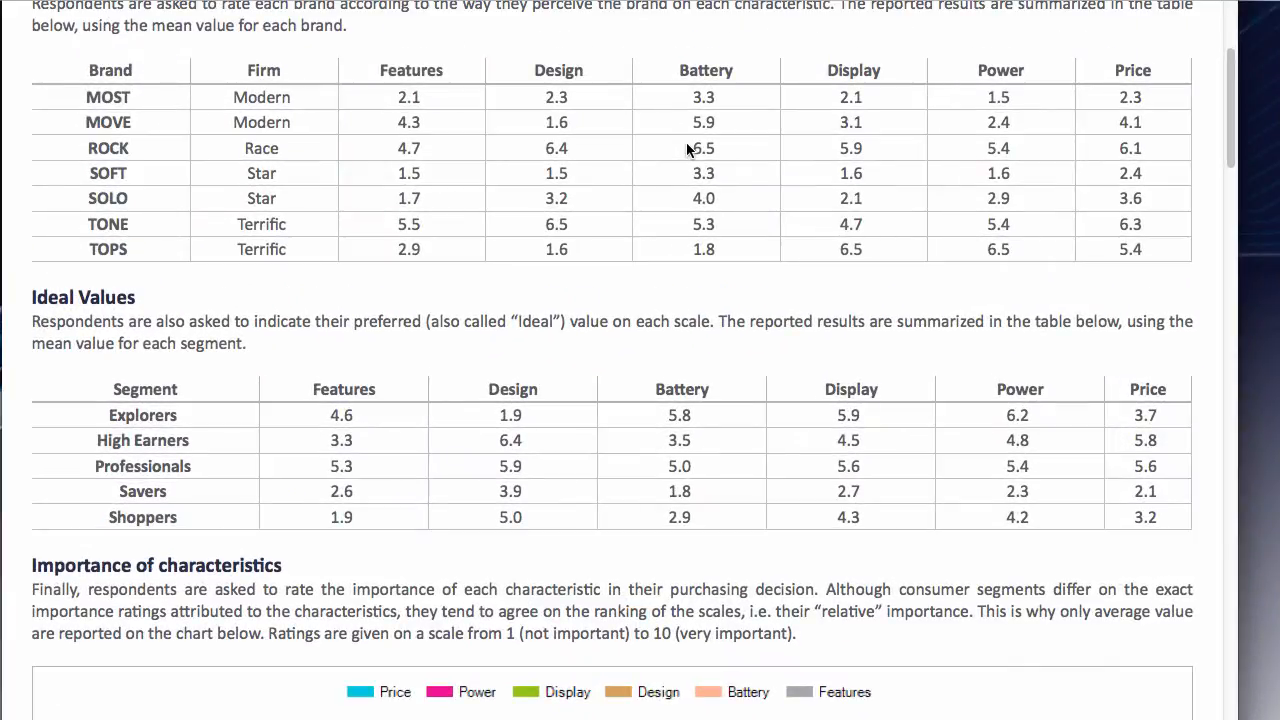
mouse_move(592, 288)
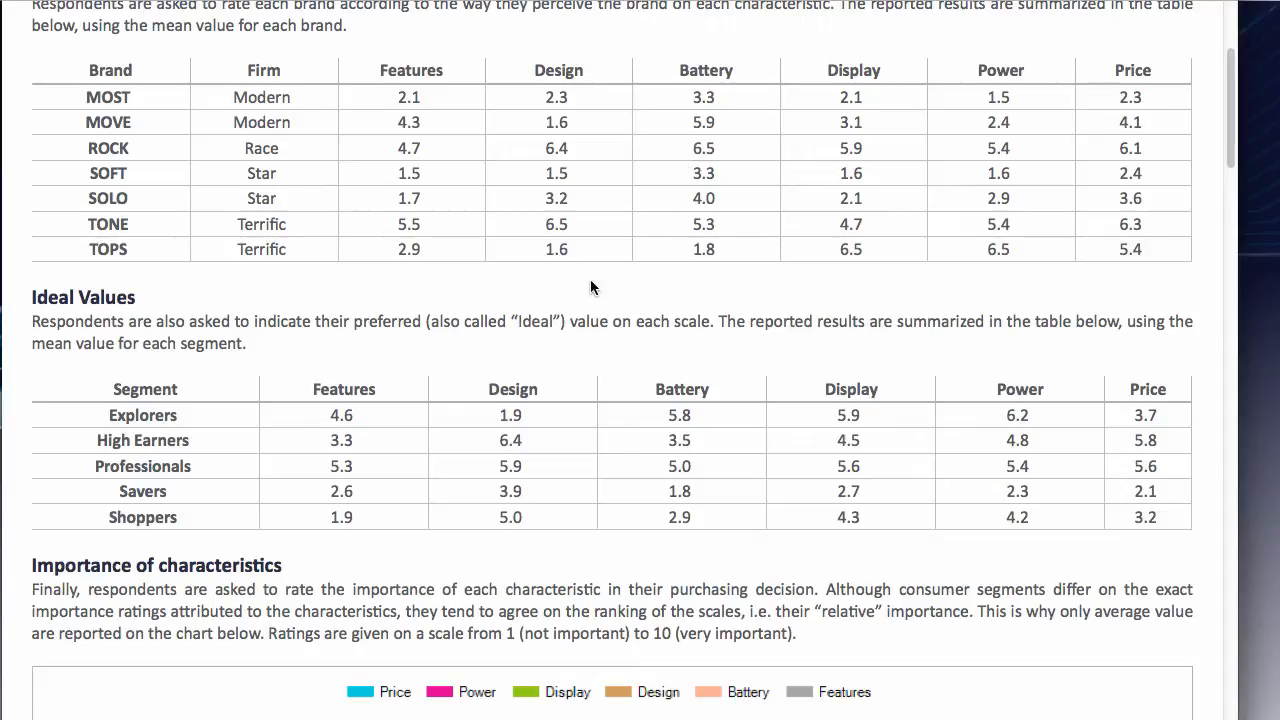
mouse_move(112, 242)
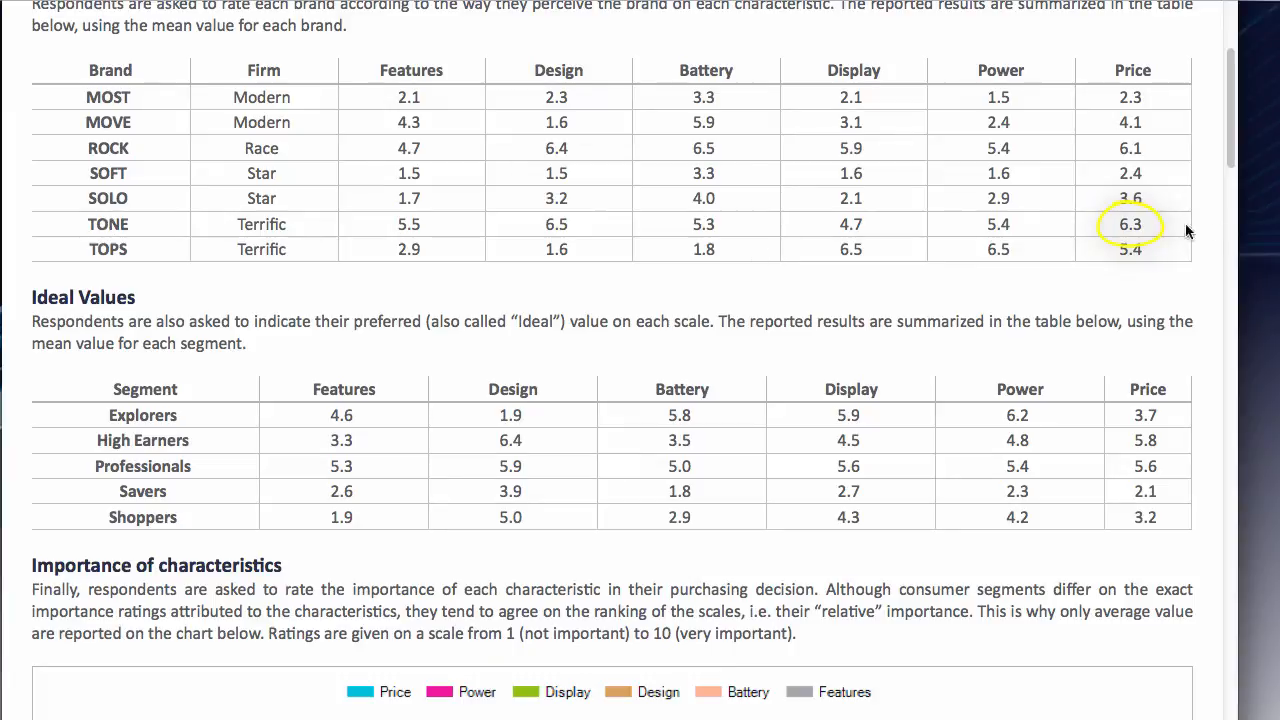
scroll(down, 3)
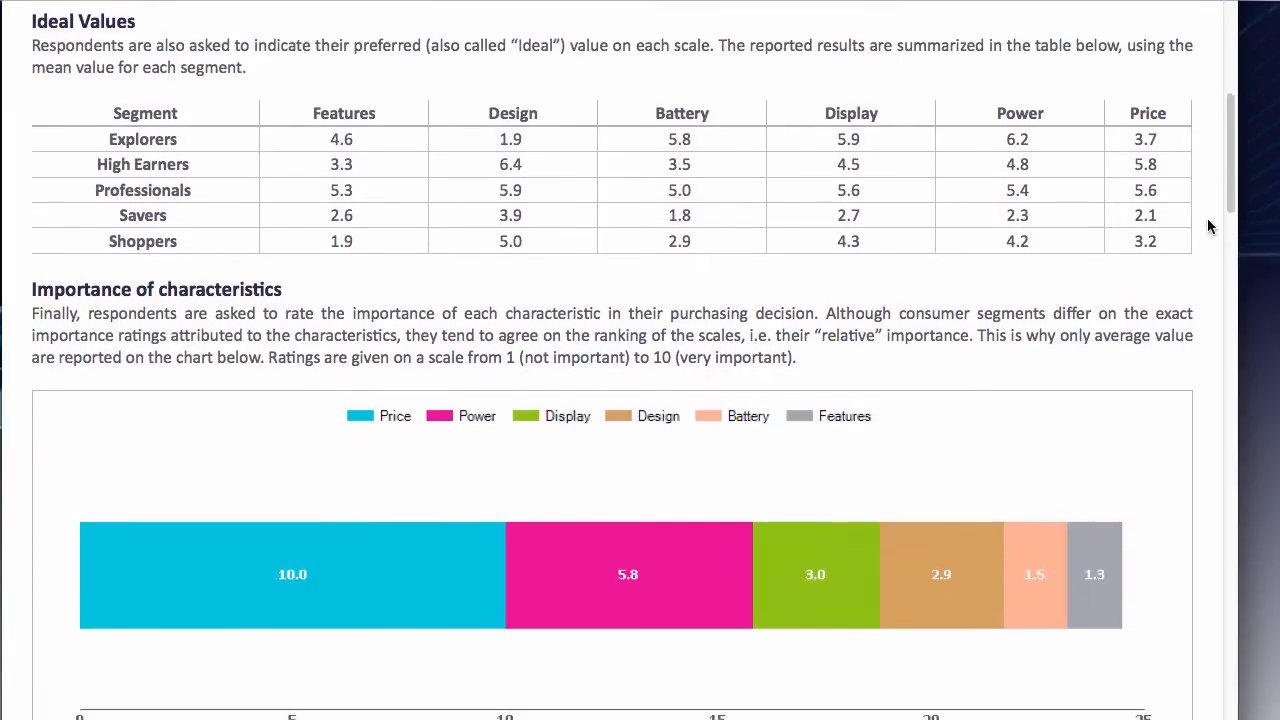
scroll(down, 3)
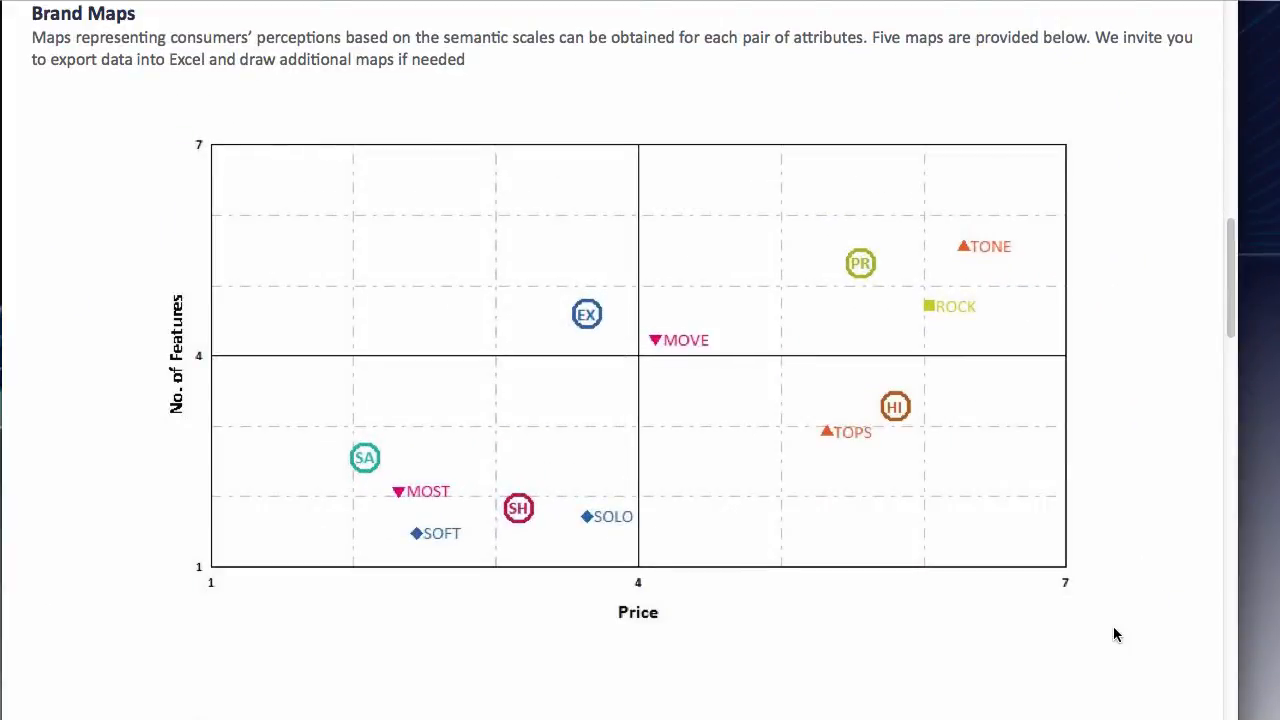
drag(860, 300, 944, 356)
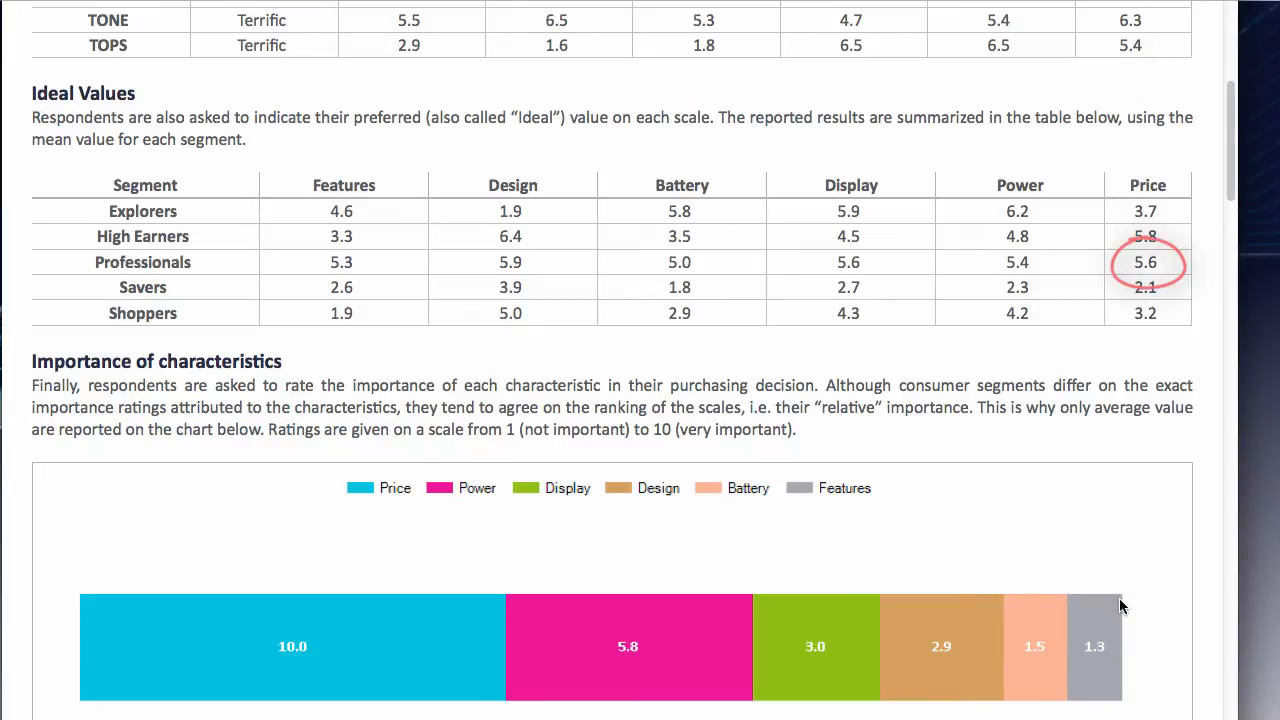
click(1148, 262)
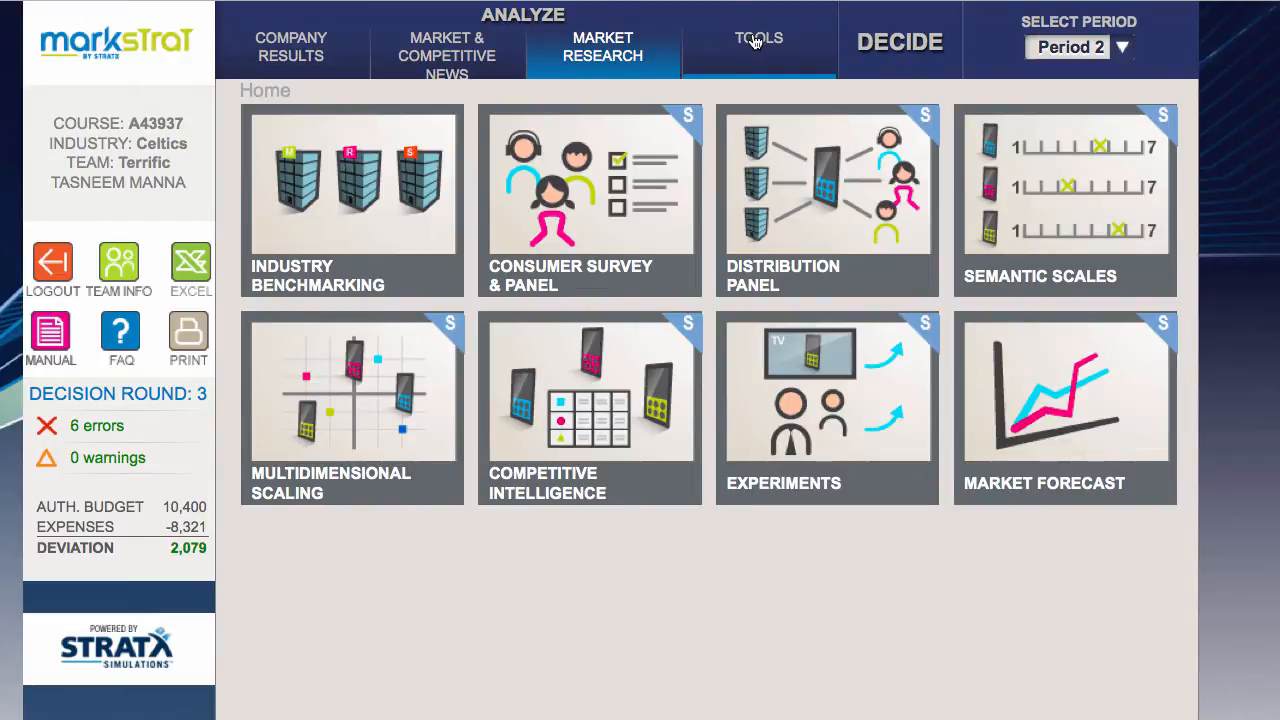
Step: Launch the semantic regression tool and choose creating a new brand for a target position
click(758, 40)
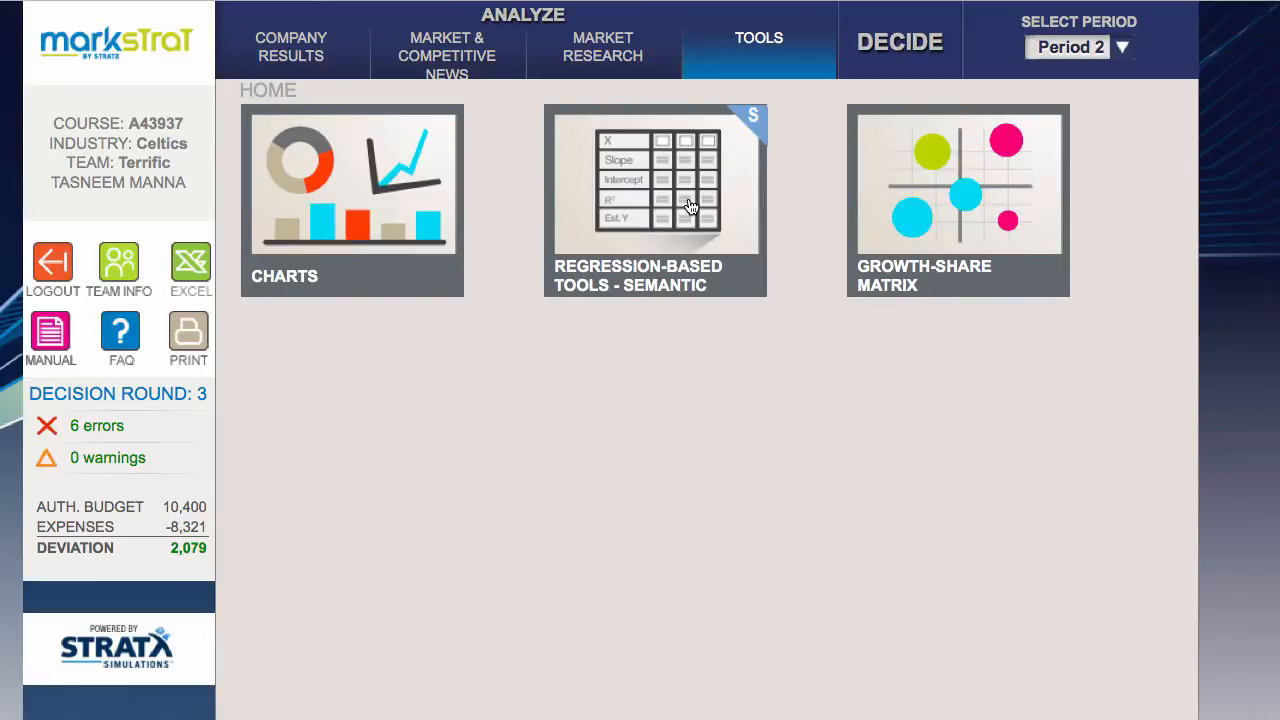
click(656, 200)
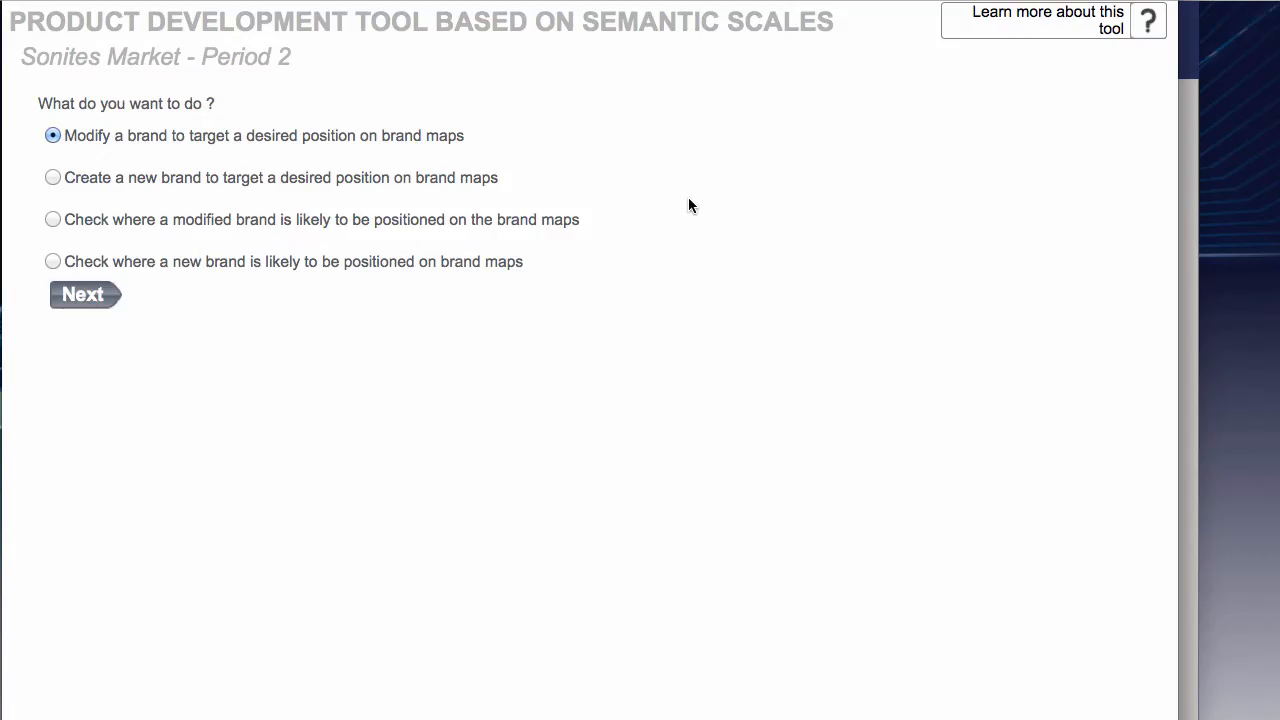
click(84, 294)
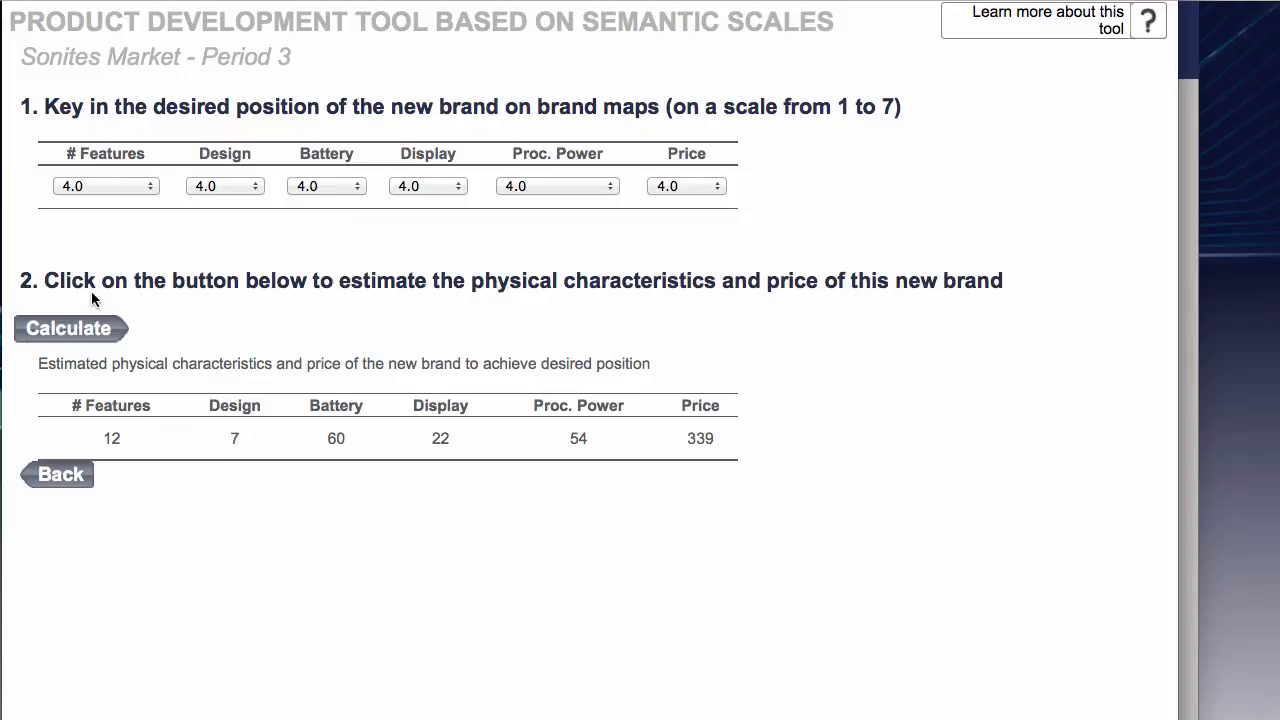
mouse_move(120, 214)
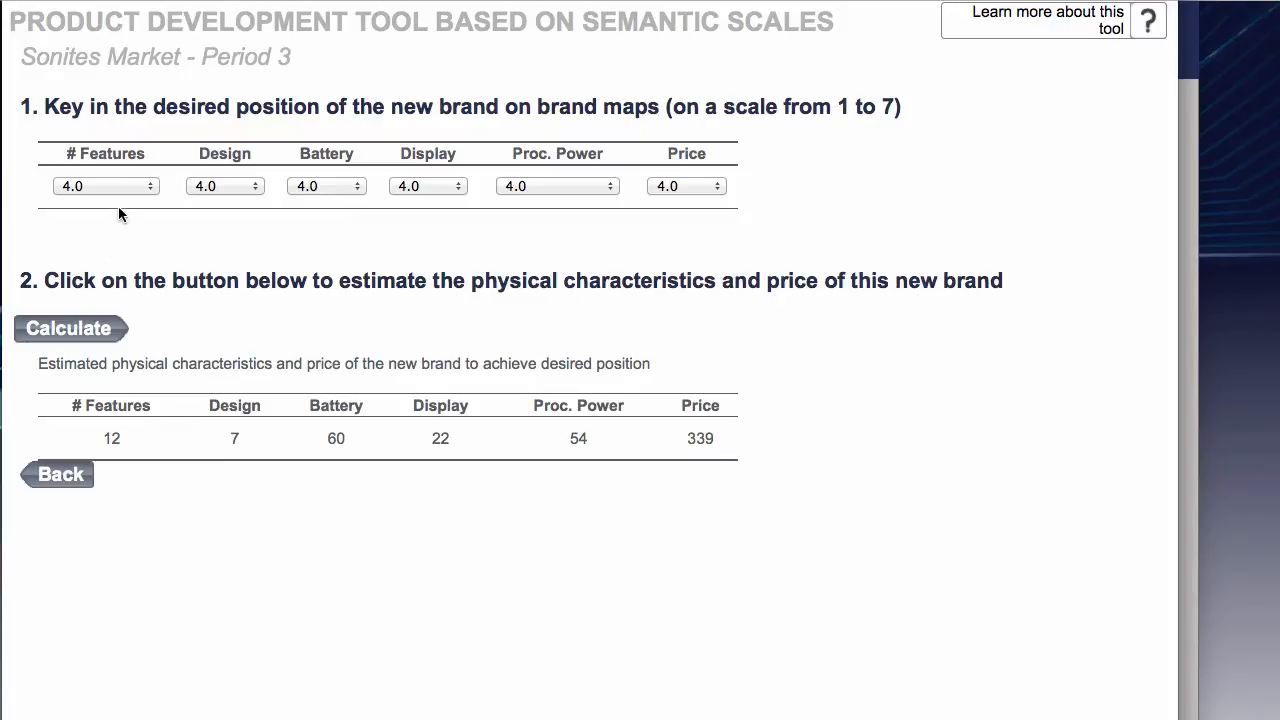
Step: Set the desired position to 1.9/5.0/2.9/4.3/6.2/3.2 and calculate, estimating price 281
click(104, 186)
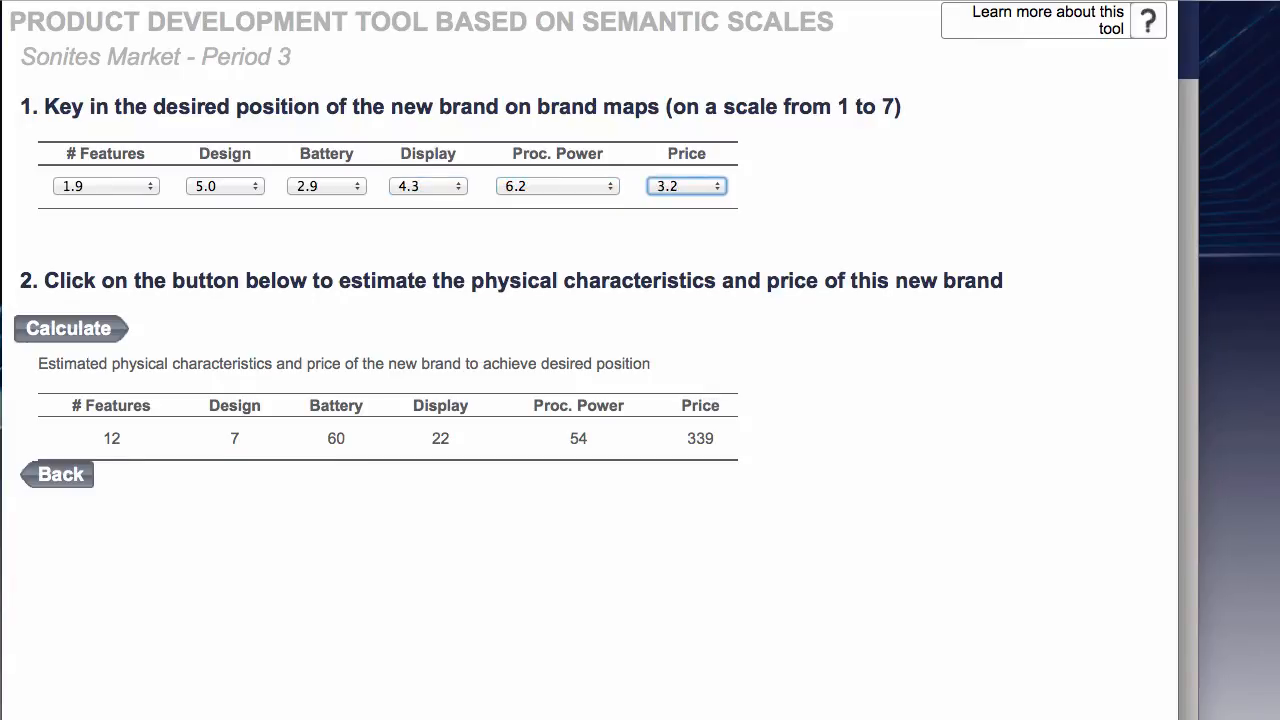
mouse_move(90, 334)
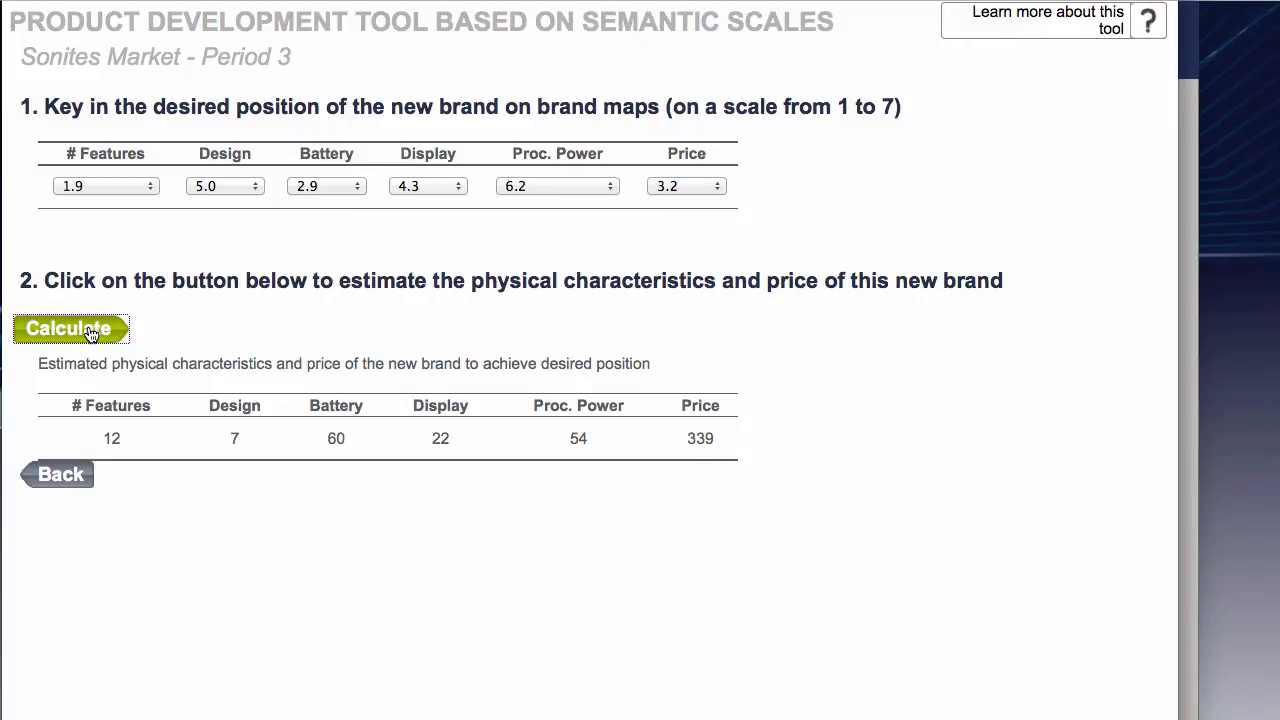
click(88, 330)
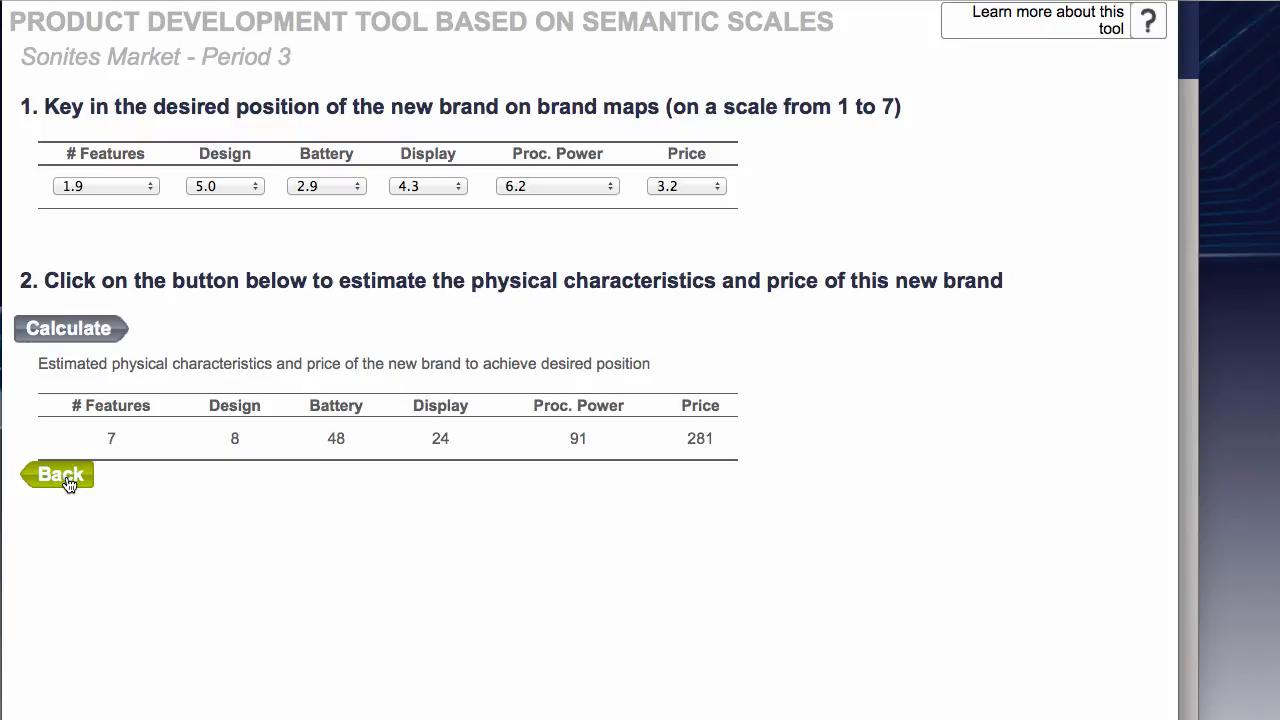
Step: Return to the task list, choose modifying an existing brand and keep TONE selected
click(60, 476)
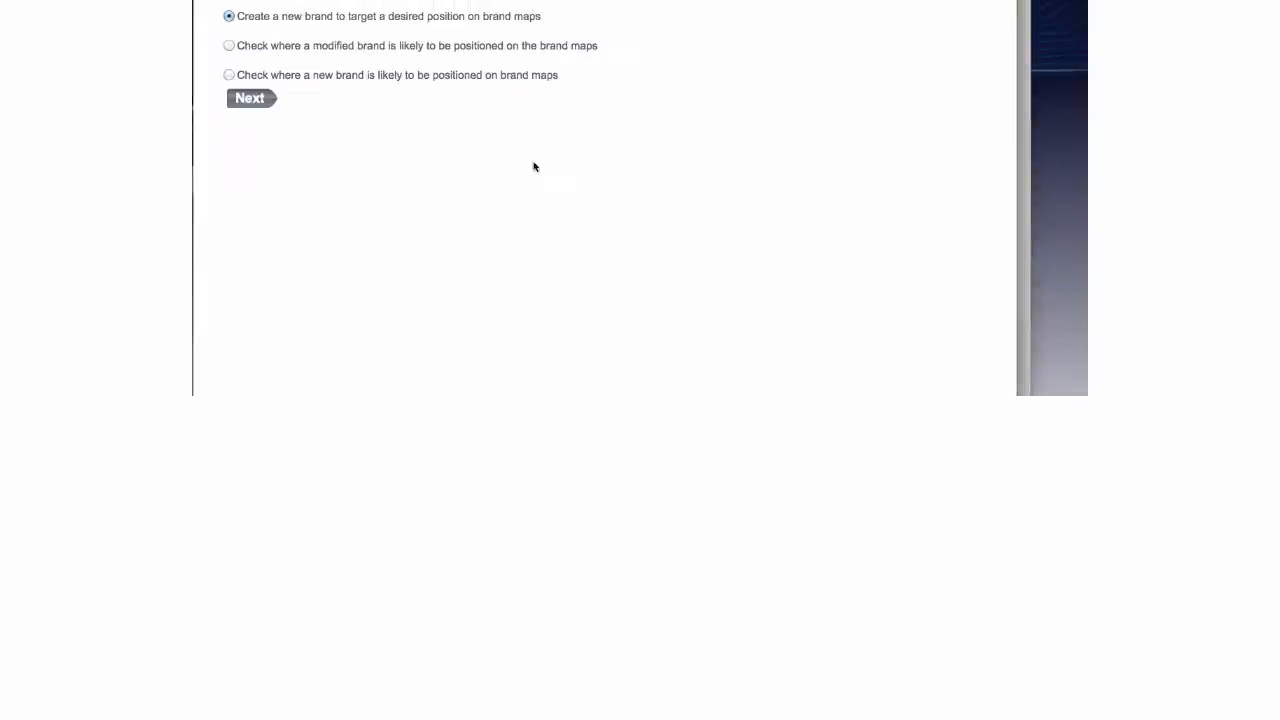
click(248, 98)
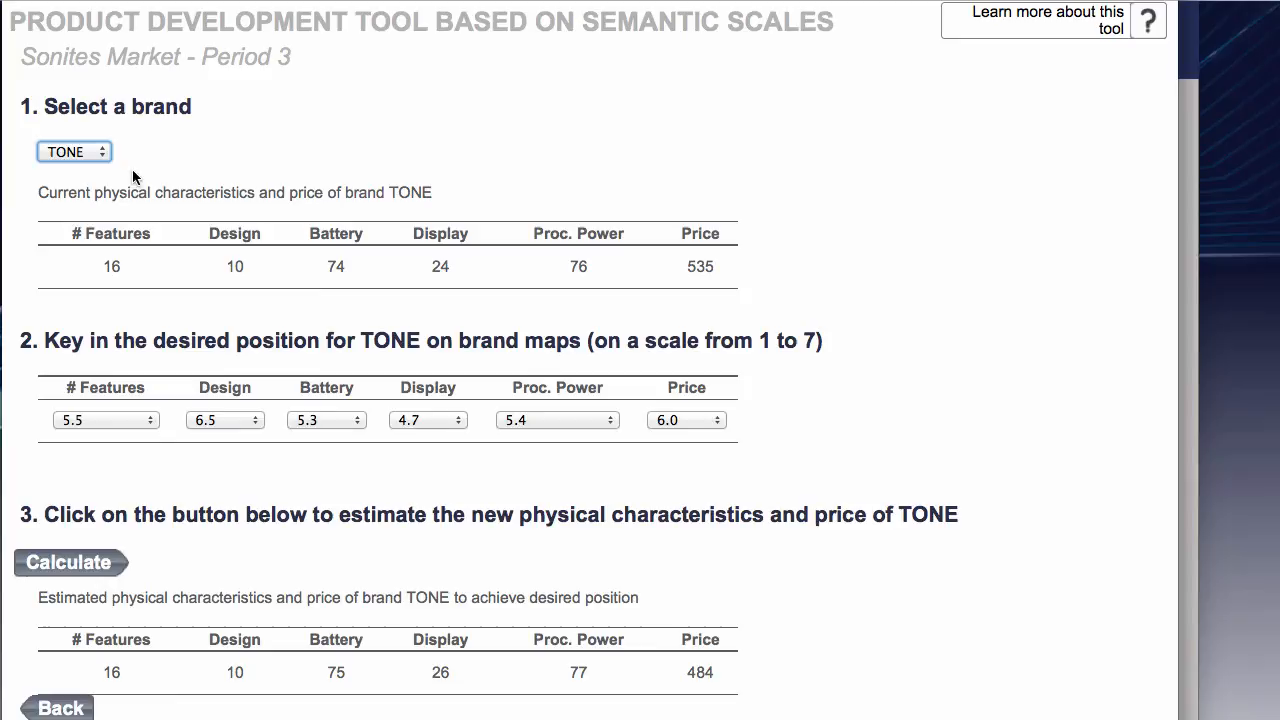
click(74, 152)
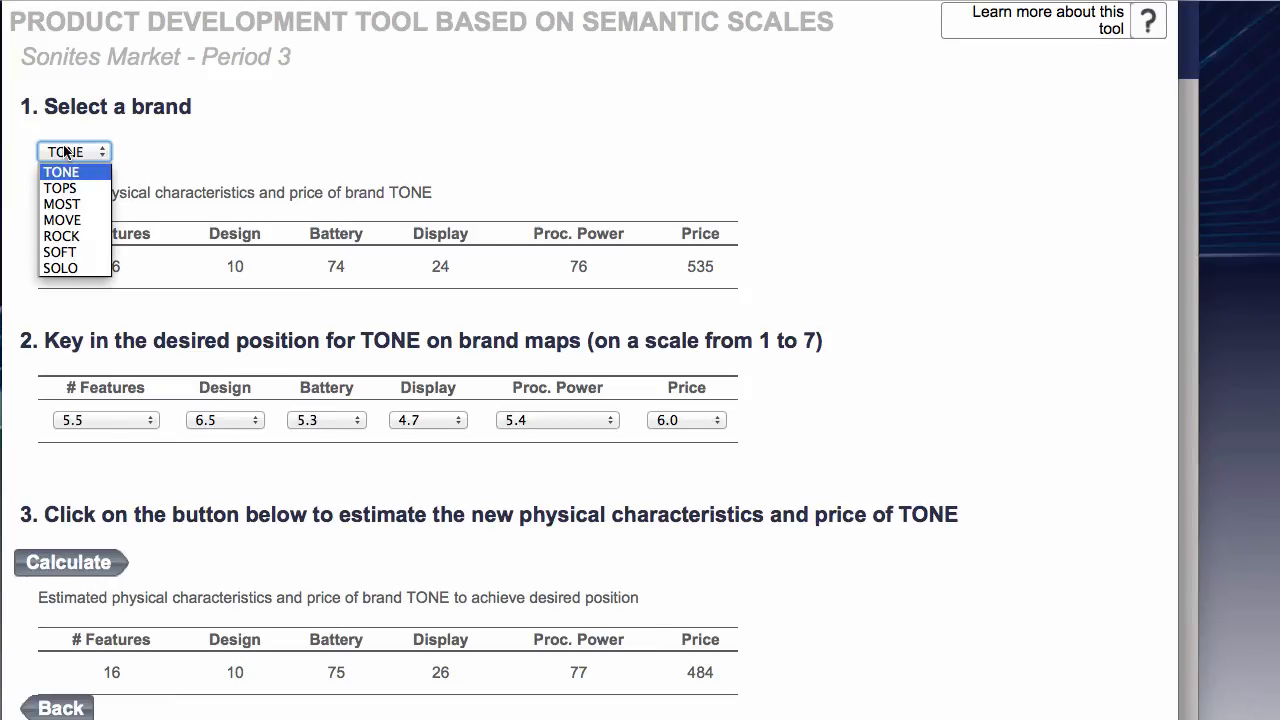
click(60, 172)
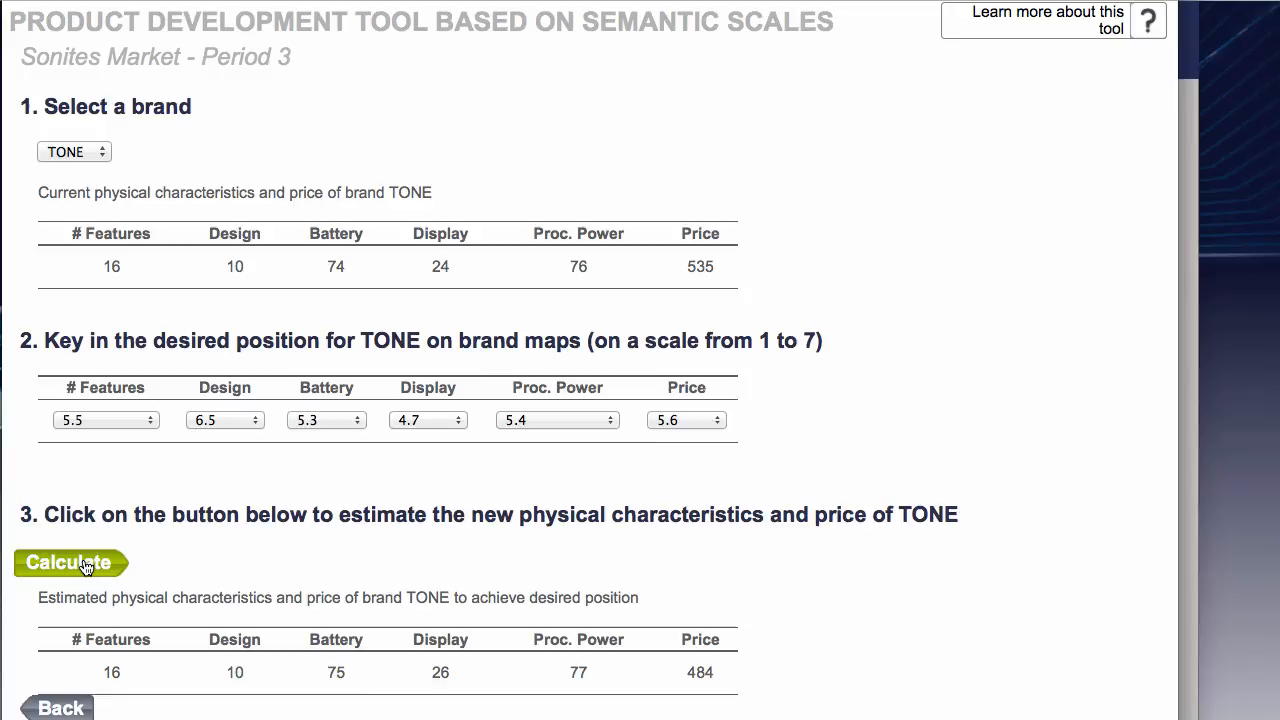
Step: Calculate TONE at price position 5.6, estimating price 455, and recheck the brand list
click(68, 564)
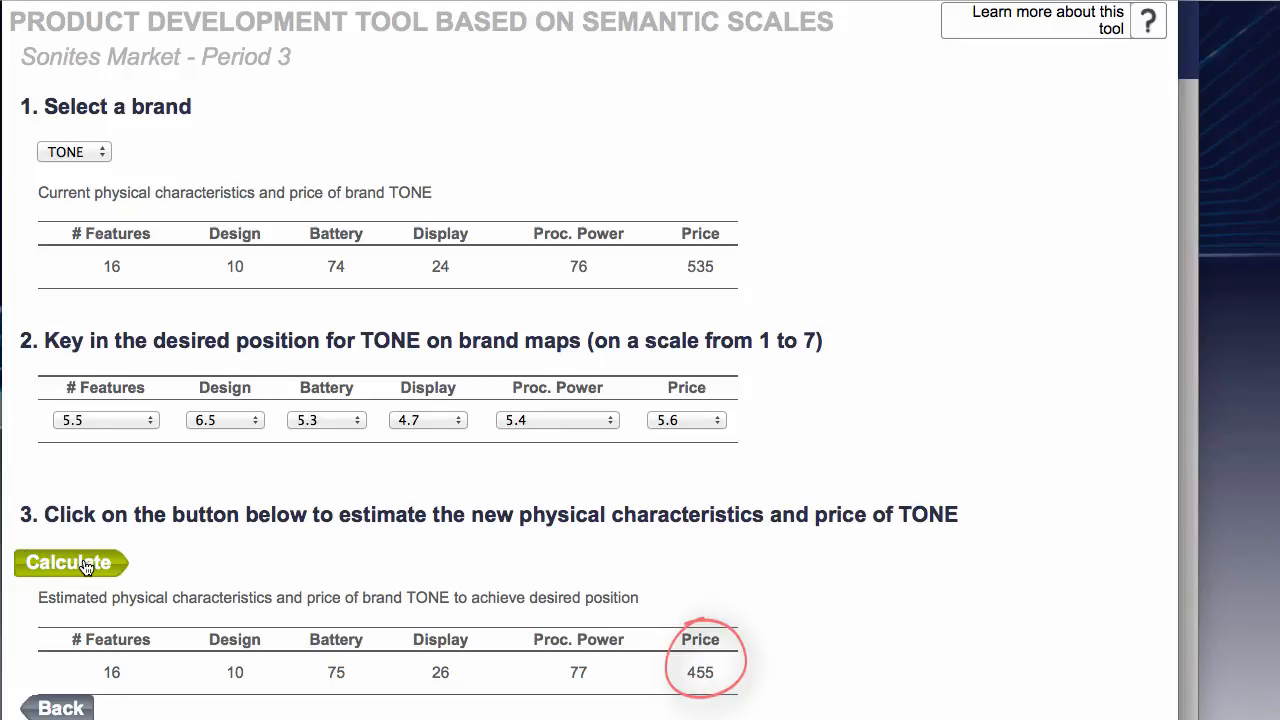
mouse_move(648, 670)
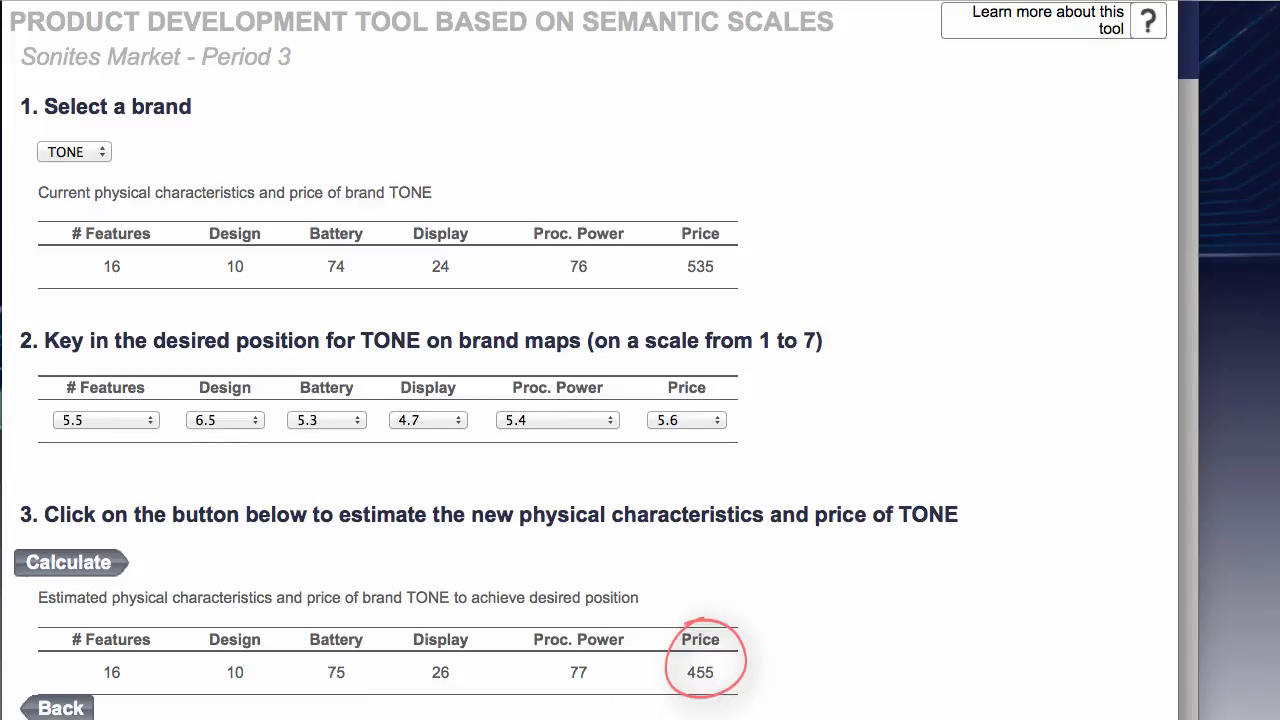
mouse_move(56, 708)
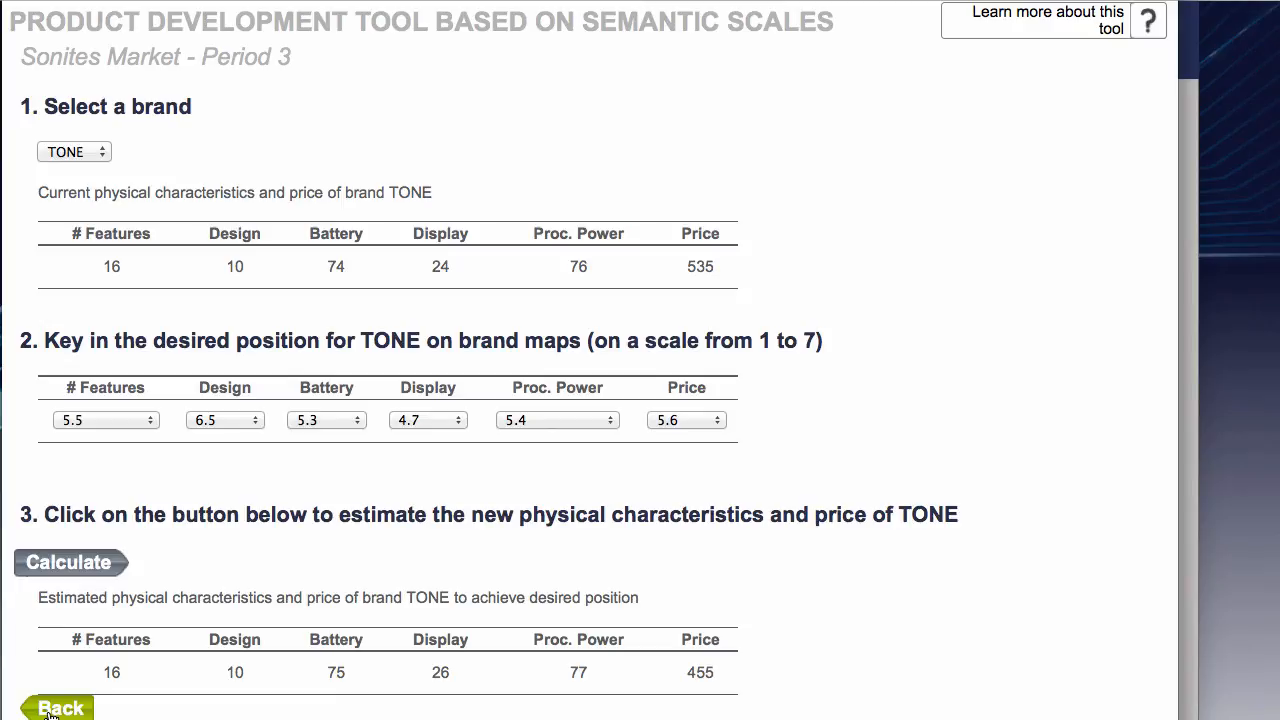
mouse_move(78, 306)
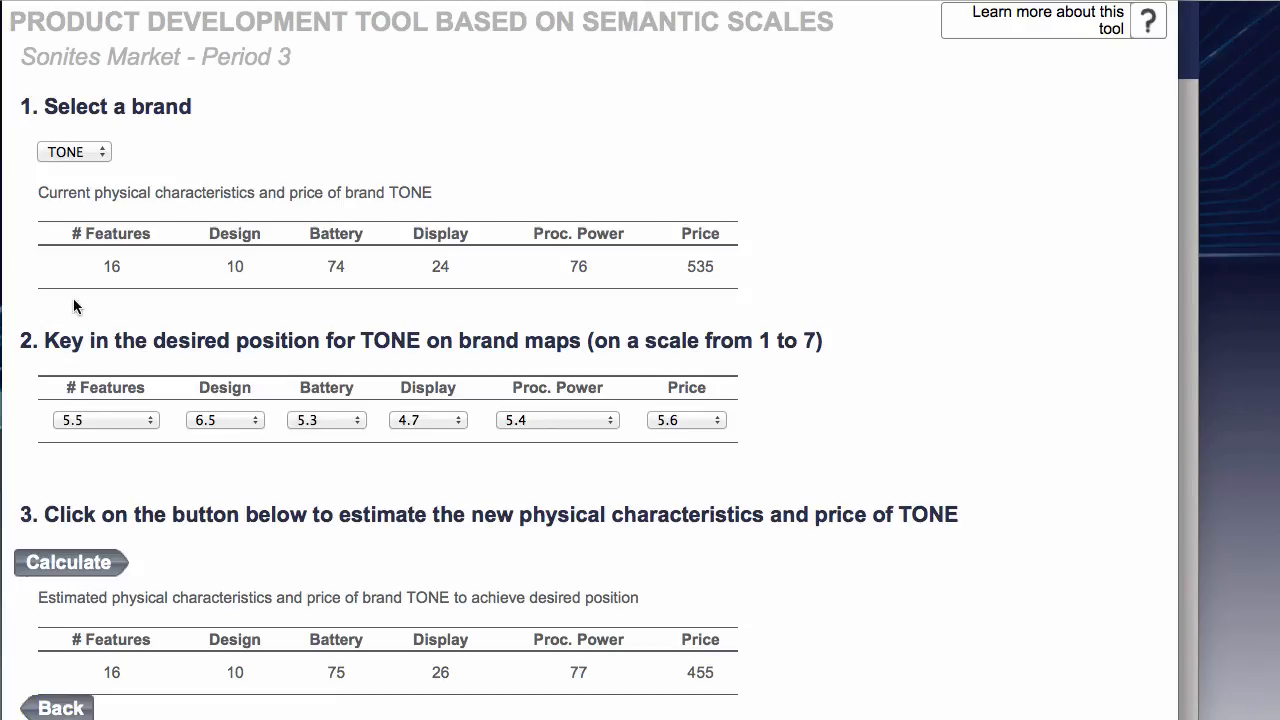
click(74, 152)
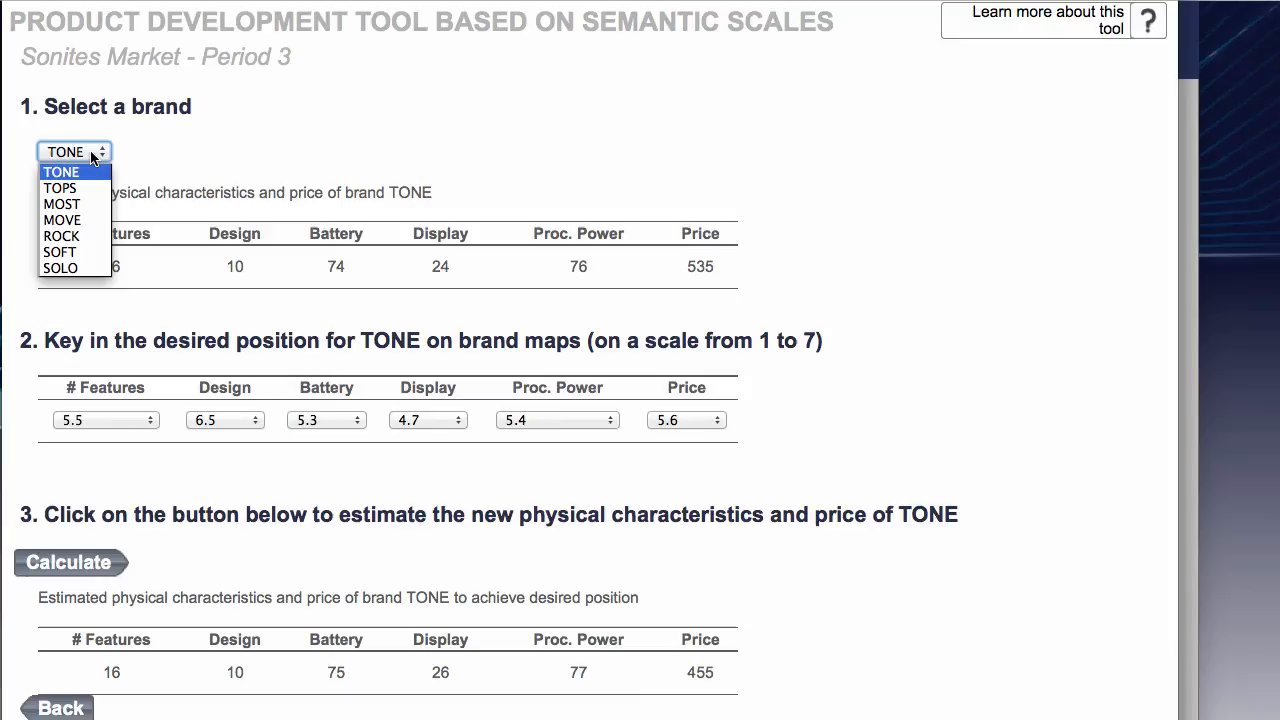
click(72, 152)
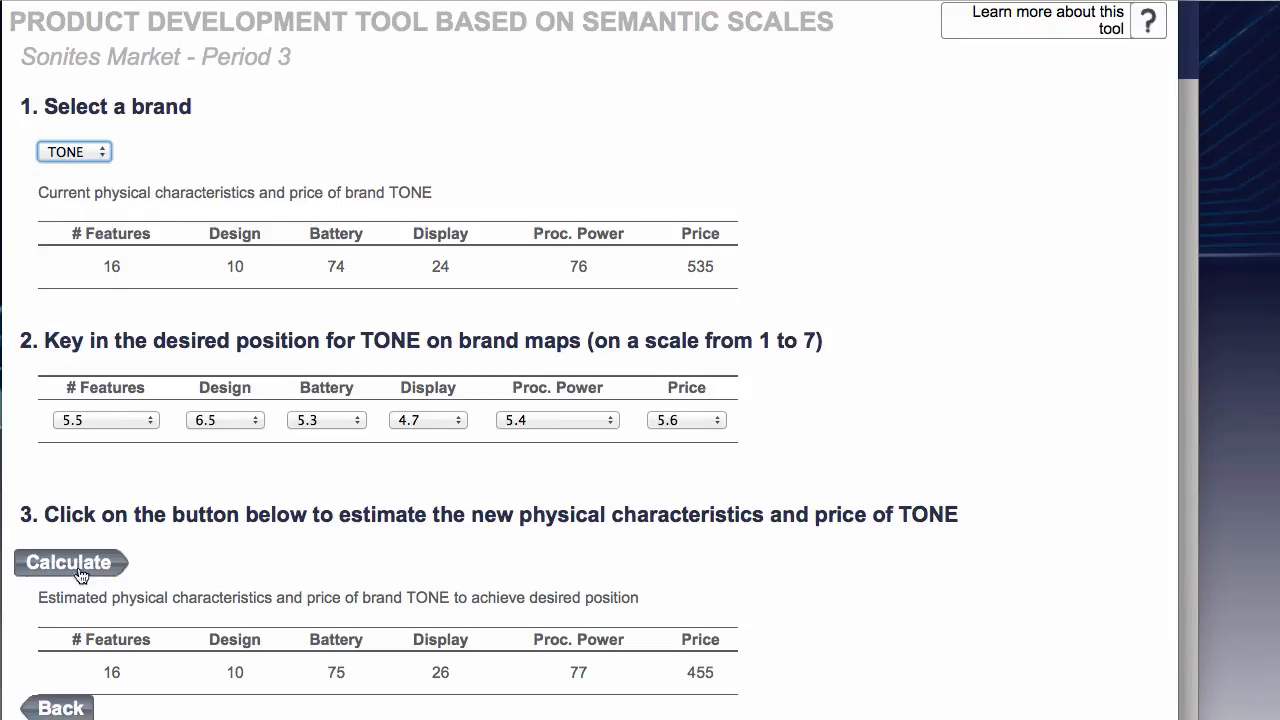